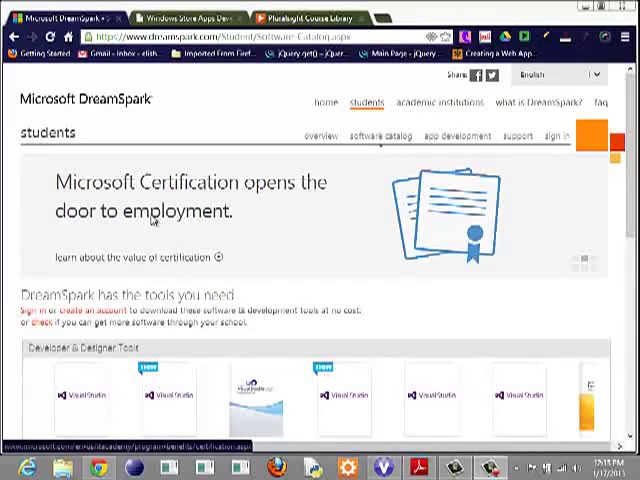
{"action": "mouse_move", "coordinate": [256, 164]}
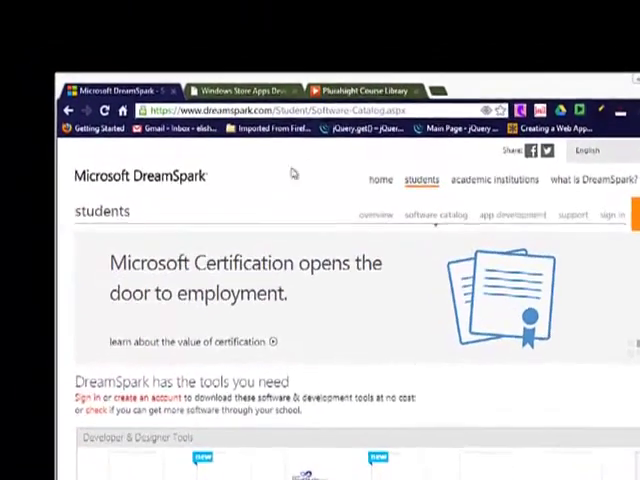
Step: Switch from the DreamSpark students page to the Pluralsight home page tab
{"action": "left_click", "coordinate": [370, 90]}
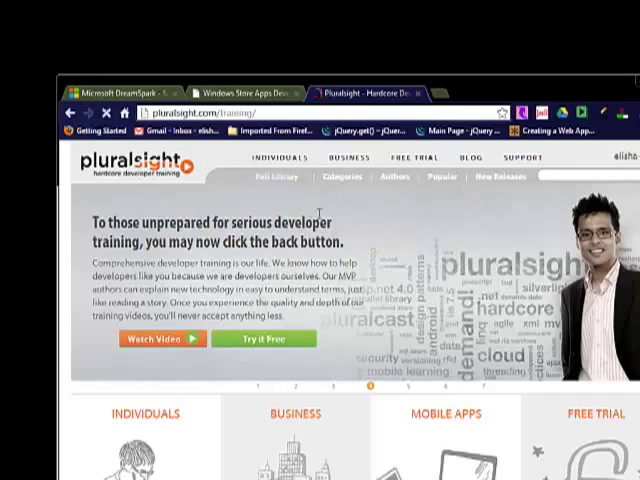
Step: Browse Pluralsight's Full Library of course categories and counts from top to bottom and back
{"action": "left_click", "coordinate": [272, 176]}
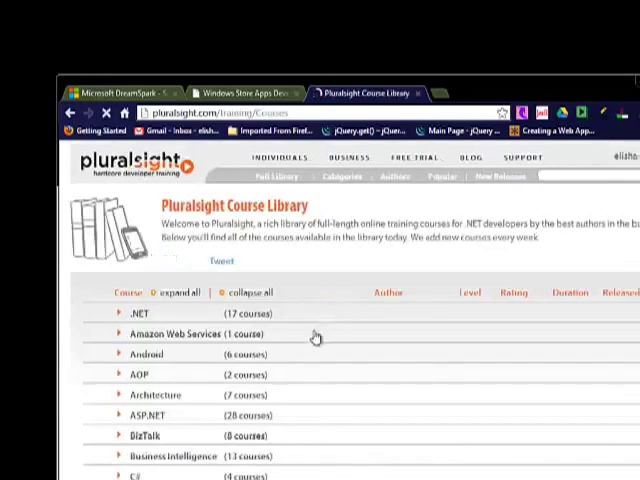
{"action": "scroll", "scroll_direction": "down", "scroll_amount": 3}
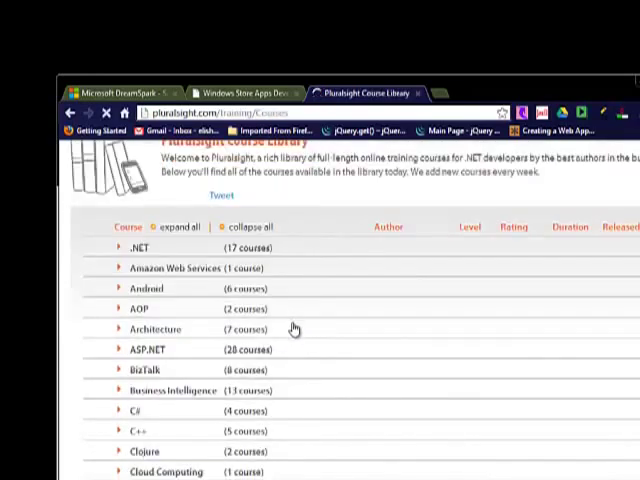
{"action": "scroll", "scroll_direction": "down", "scroll_amount": 3}
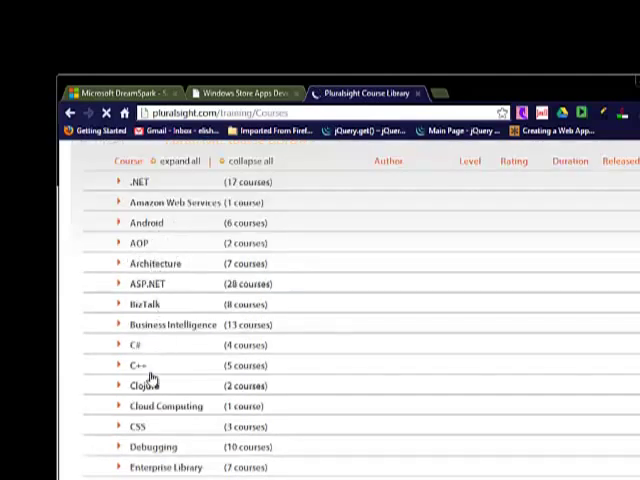
{"action": "scroll", "scroll_direction": "down", "scroll_amount": 3}
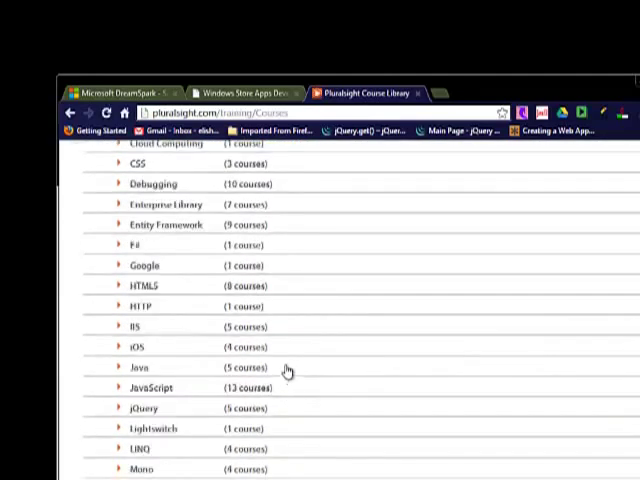
{"action": "scroll", "scroll_direction": "down", "scroll_amount": 3}
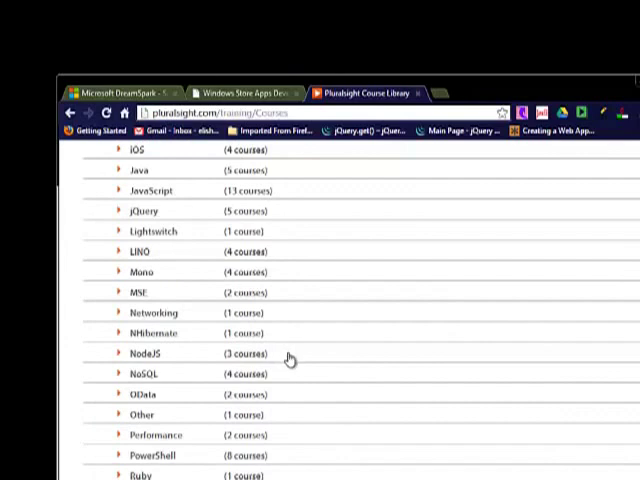
{"action": "mouse_move", "coordinate": [292, 372]}
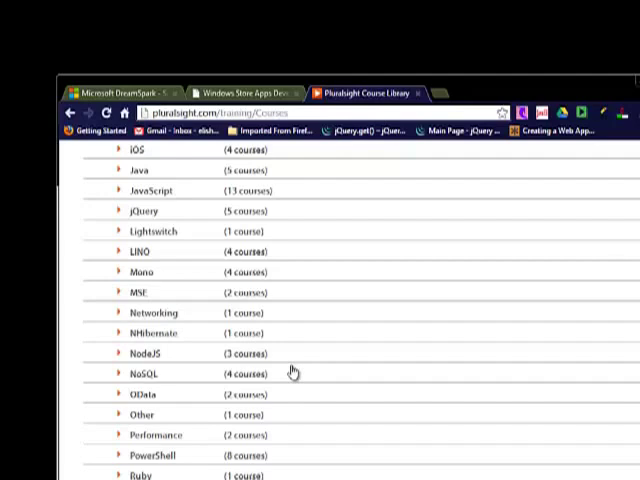
{"action": "scroll", "scroll_direction": "up", "scroll_amount": 3}
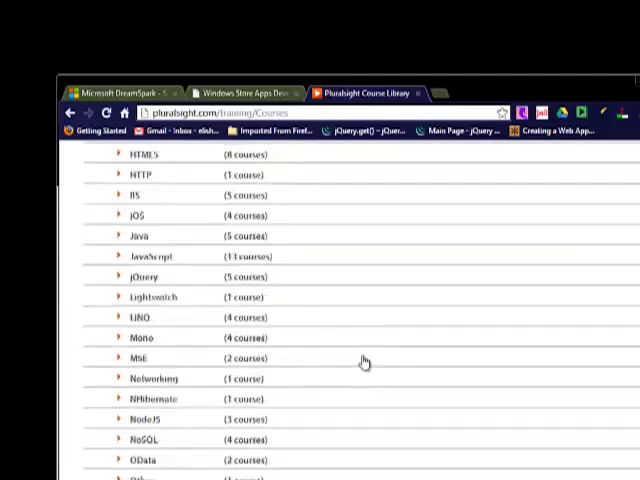
{"action": "scroll", "scroll_direction": "up", "scroll_amount": 3}
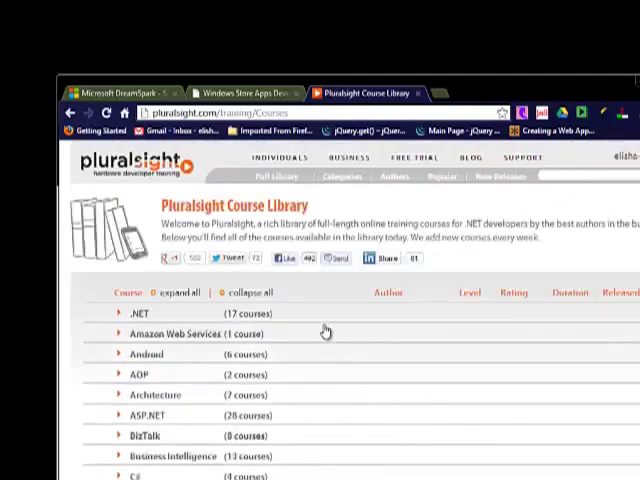
{"action": "mouse_move", "coordinate": [326, 340]}
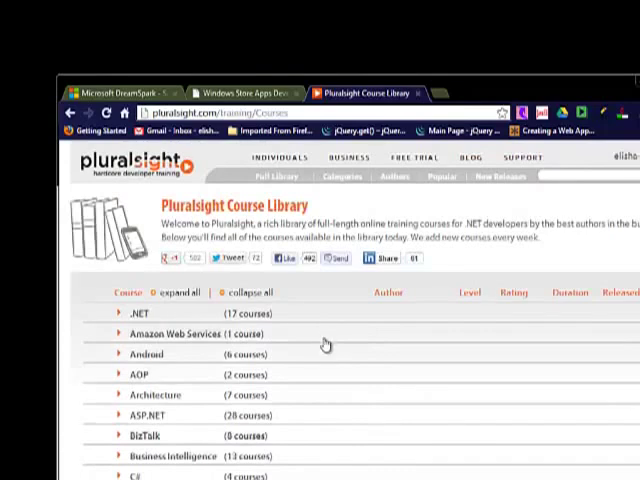
{"action": "mouse_move", "coordinate": [404, 162]}
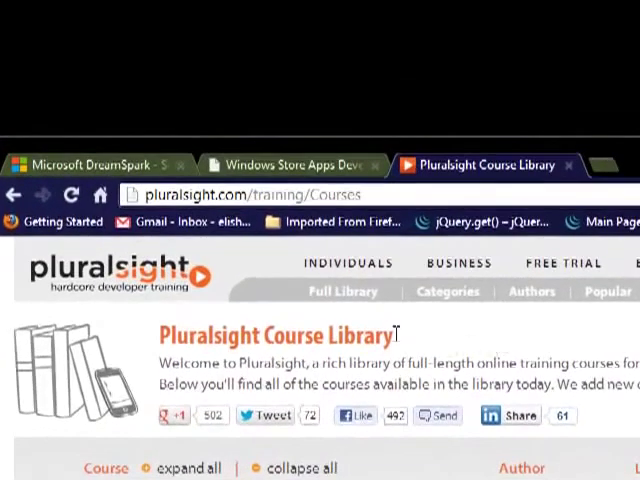
Step: Return to dreamspark.com's students page, look over its tools, and reach the e-mail sign-in page
{"action": "left_click", "coordinate": [90, 164]}
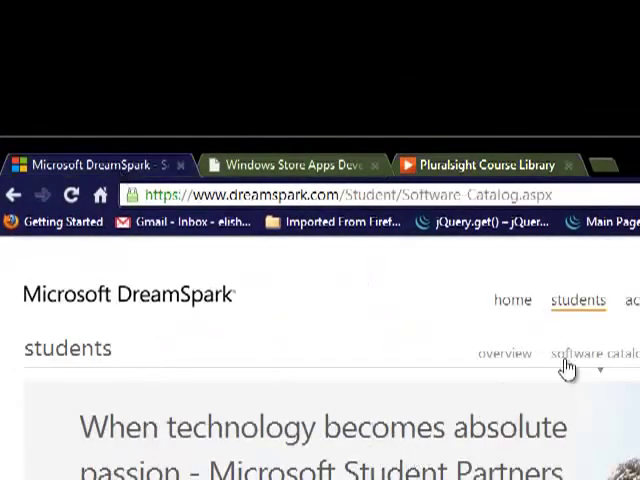
{"action": "mouse_move", "coordinate": [352, 300]}
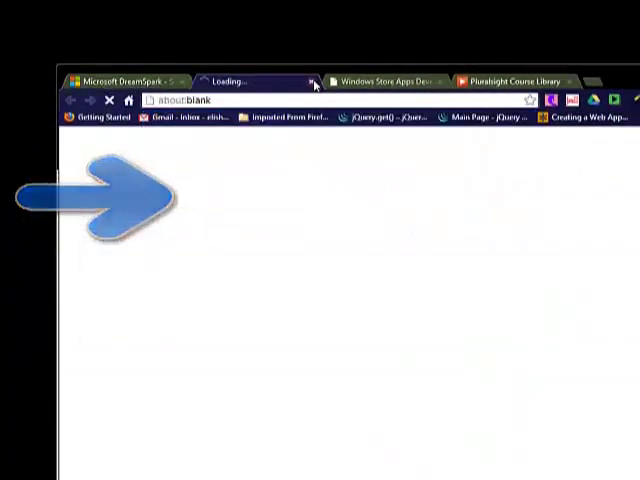
{"action": "left_click", "coordinate": [316, 80]}
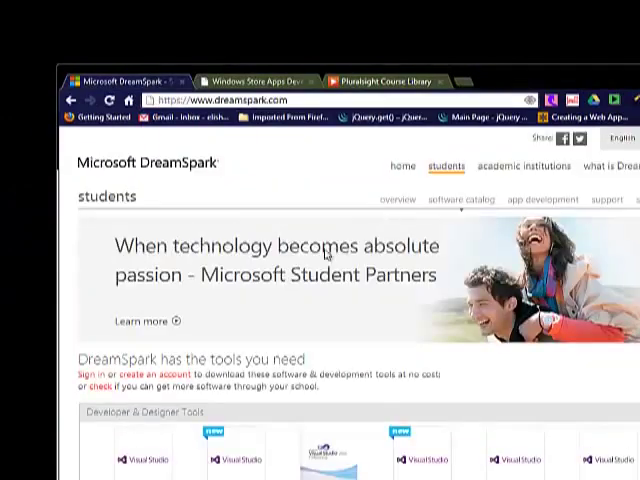
{"action": "scroll", "scroll_direction": "down", "scroll_amount": 3}
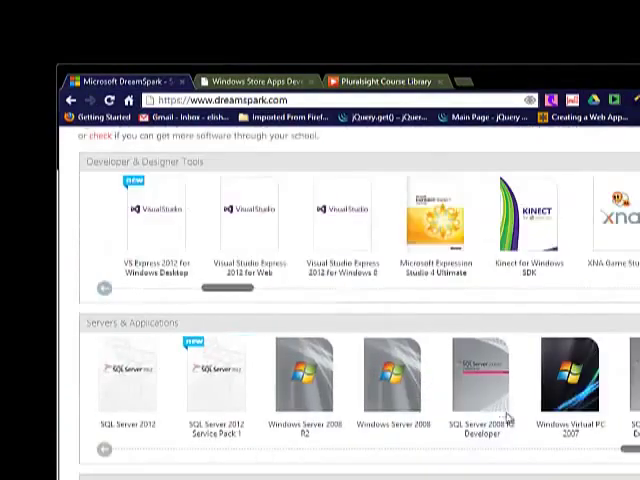
{"action": "scroll", "scroll_direction": "down", "scroll_amount": 3}
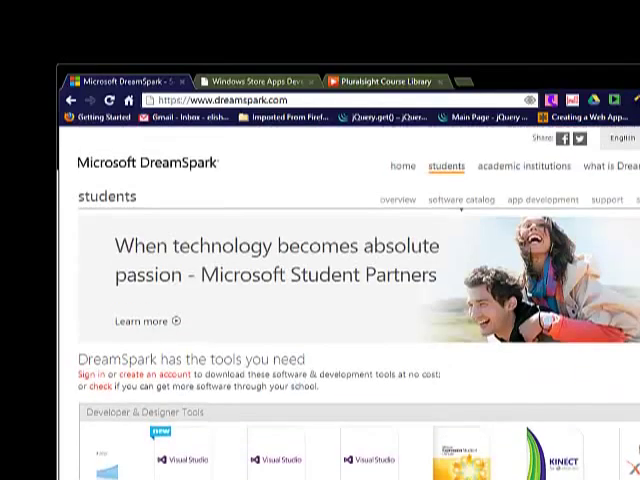
{"action": "left_click", "coordinate": [92, 374]}
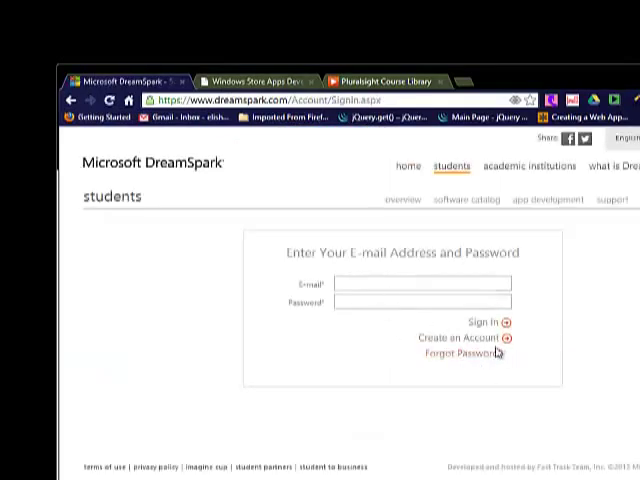
Step: Start 'Create an Account' and review the DreamSpark form down to its continue-to-verify step
{"action": "left_click", "coordinate": [468, 336]}
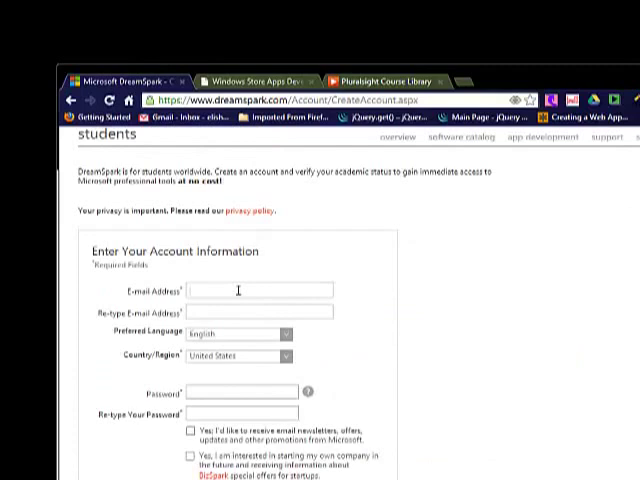
{"action": "left_click", "coordinate": [256, 288]}
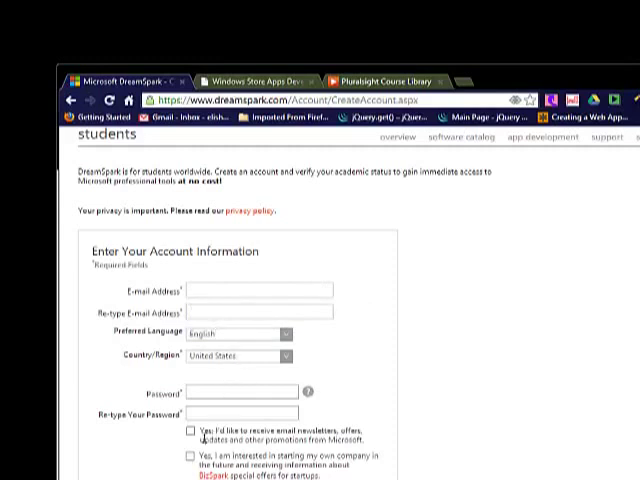
{"action": "mouse_move", "coordinate": [432, 422]}
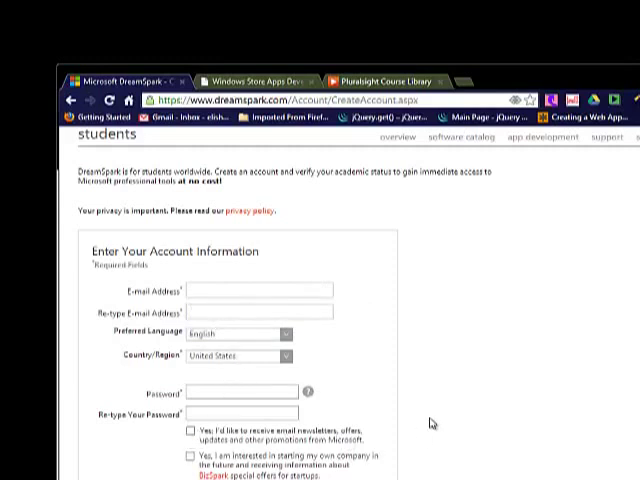
{"action": "scroll", "scroll_direction": "up", "scroll_amount": 3}
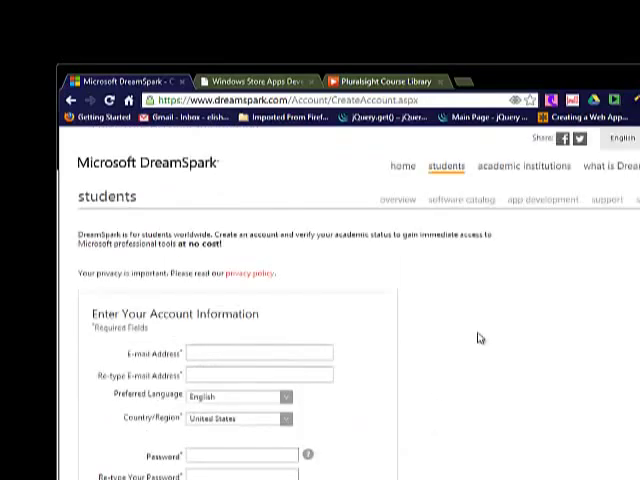
{"action": "scroll", "scroll_direction": "down", "scroll_amount": 3}
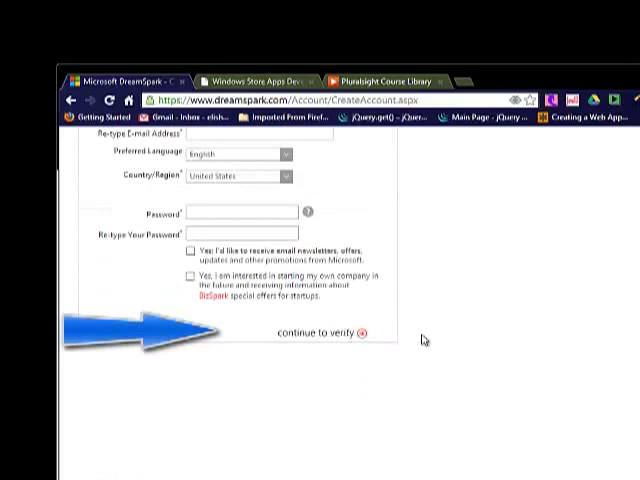
{"action": "mouse_move", "coordinate": [428, 336]}
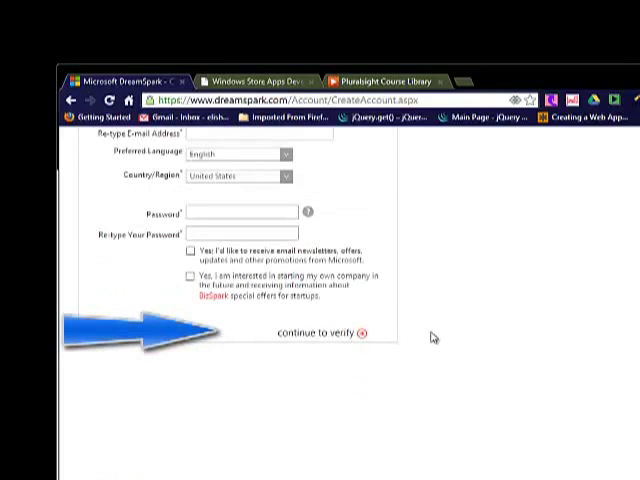
{"action": "scroll", "scroll_direction": "up", "scroll_amount": 3}
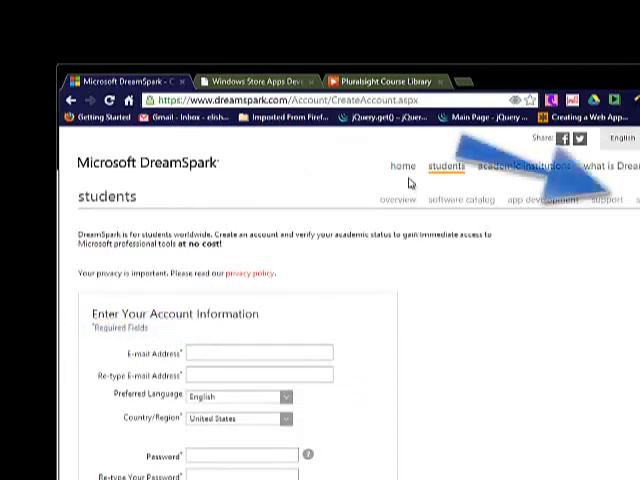
{"action": "mouse_move", "coordinate": [432, 280]}
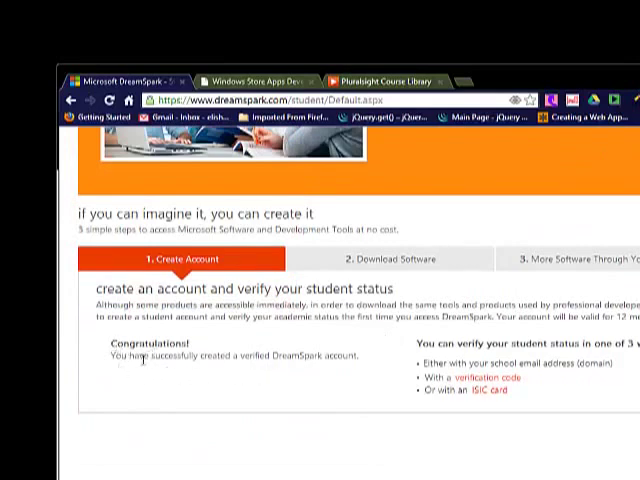
{"action": "mouse_move", "coordinate": [252, 370]}
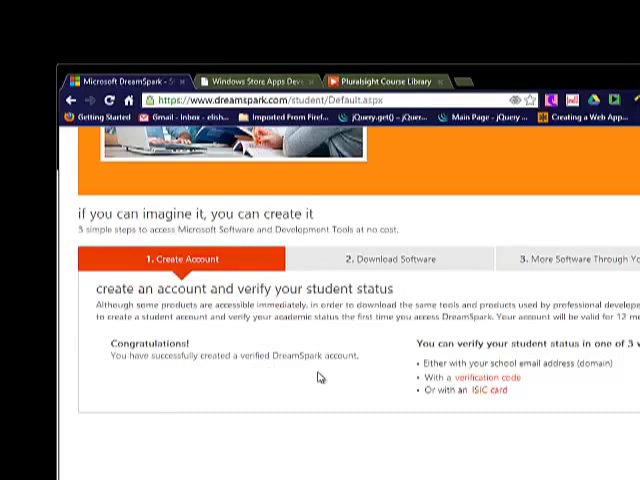
Step: Scroll up the DreamSpark students software catalog after account verification
{"action": "scroll", "scroll_direction": "up", "scroll_amount": 3}
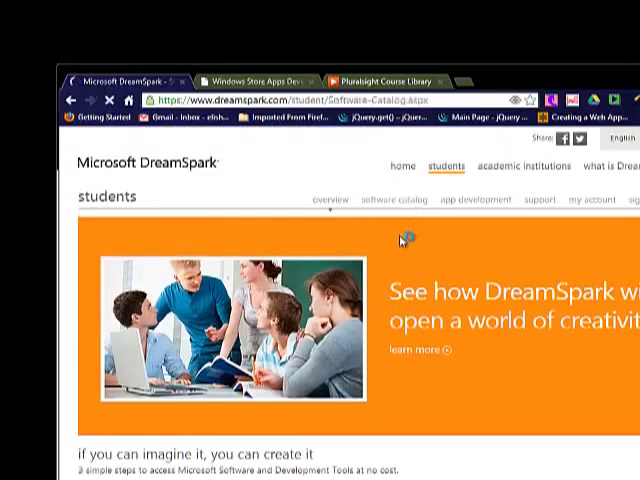
{"action": "scroll", "scroll_direction": "down", "scroll_amount": 3}
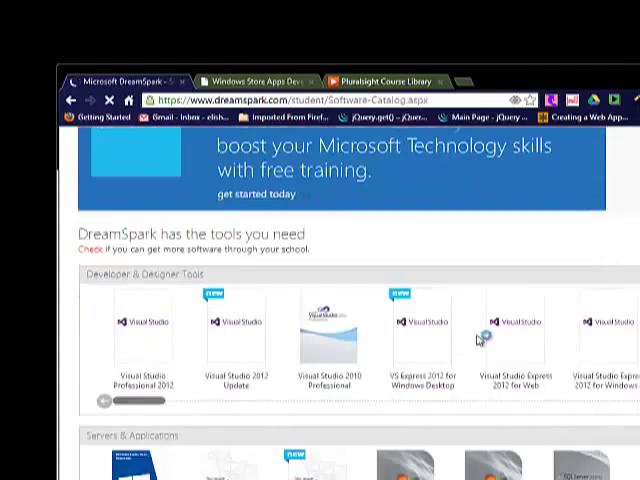
{"action": "scroll", "scroll_direction": "up", "scroll_amount": 3}
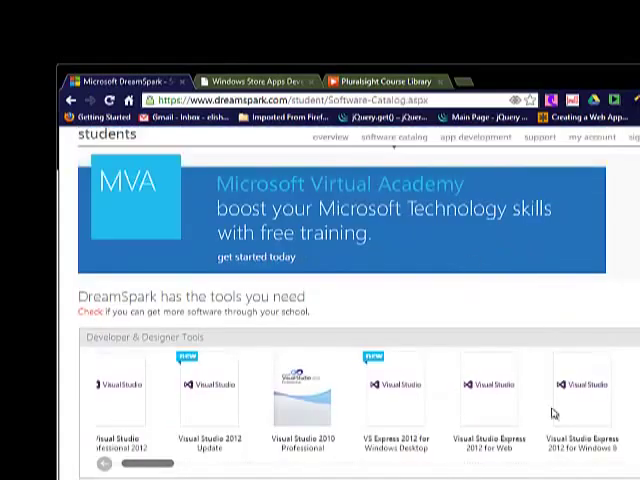
{"action": "scroll", "scroll_direction": "up", "scroll_amount": 3}
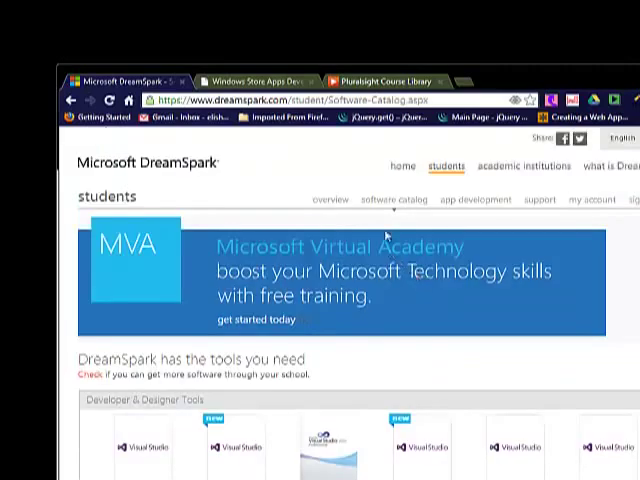
{"action": "scroll", "scroll_direction": "down", "scroll_amount": 3}
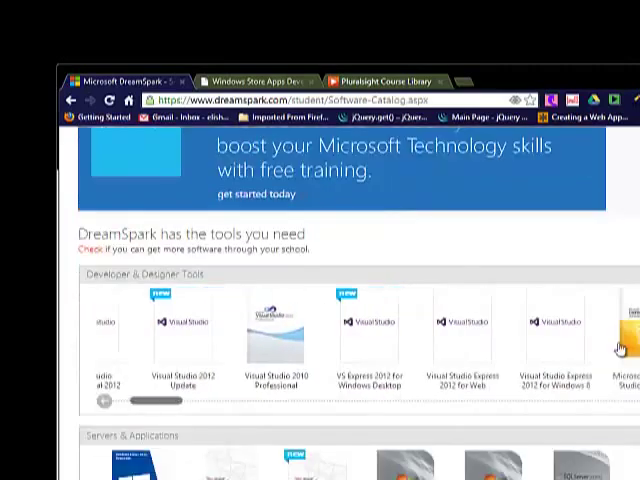
{"action": "left_click", "coordinate": [104, 400]}
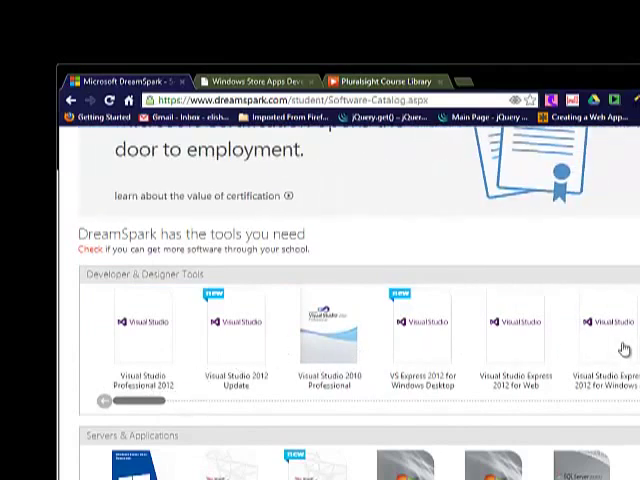
{"action": "mouse_move", "coordinate": [152, 348]}
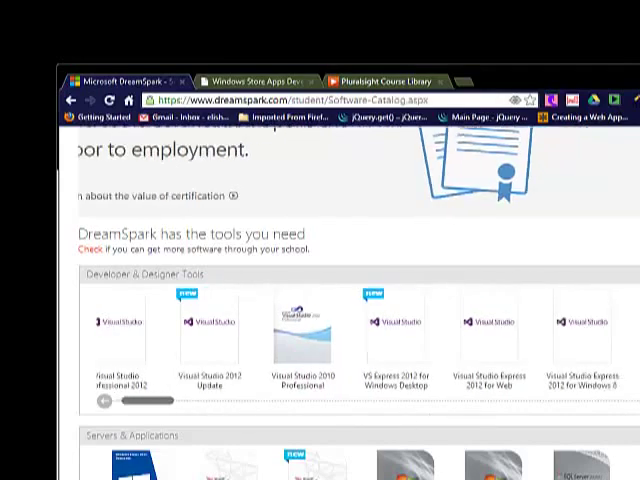
{"action": "scroll", "scroll_direction": "down", "scroll_amount": 3}
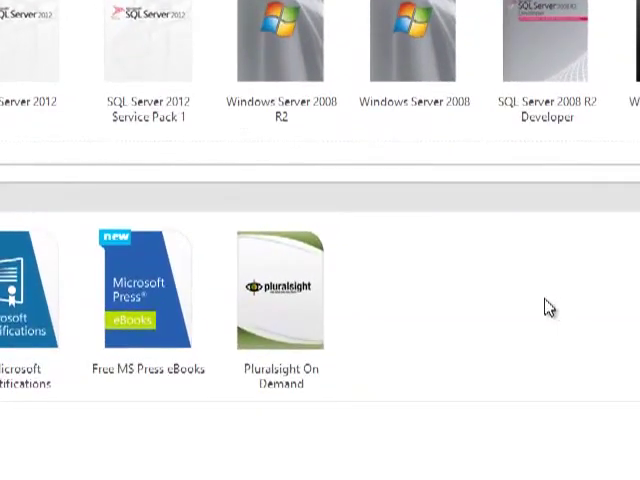
{"action": "mouse_move", "coordinate": [396, 196]}
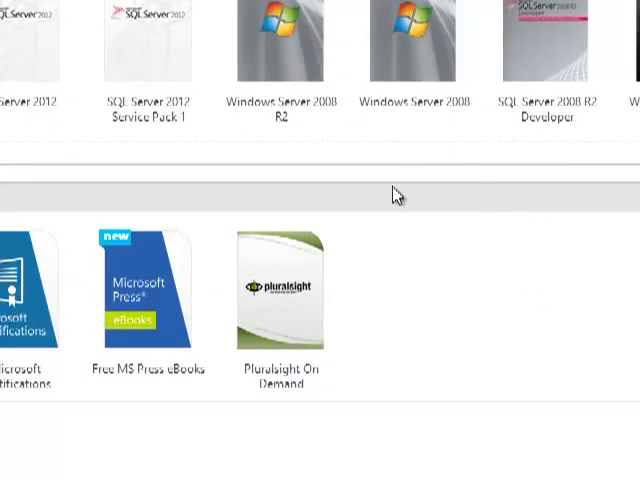
Step: Scroll the catalog down to the Training & Certification row with Pluralsight On Demand
{"action": "scroll", "scroll_direction": "down", "scroll_amount": 3}
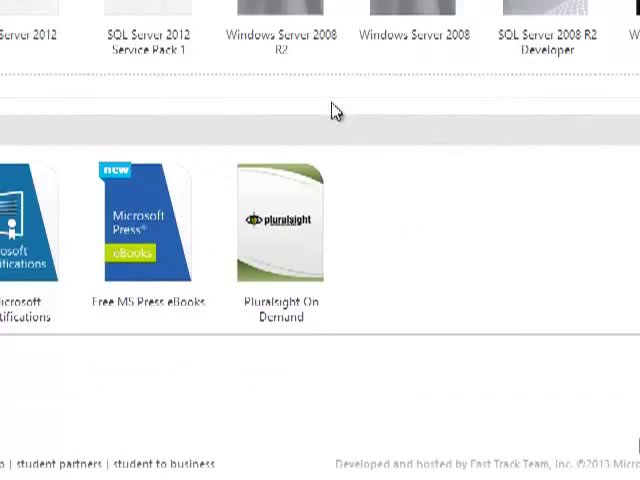
{"action": "mouse_move", "coordinate": [352, 344]}
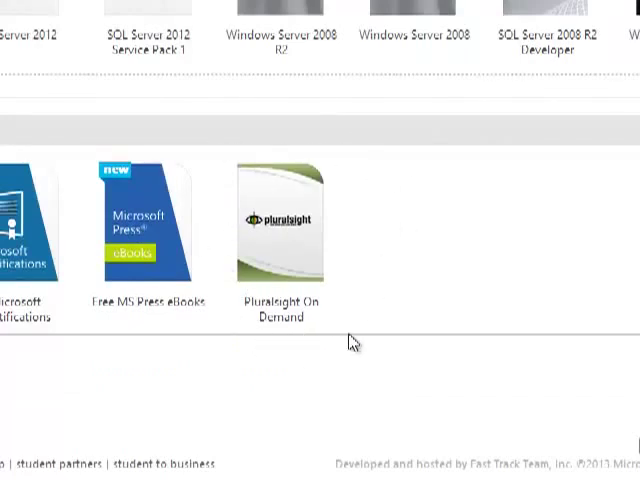
{"action": "mouse_move", "coordinate": [316, 186]}
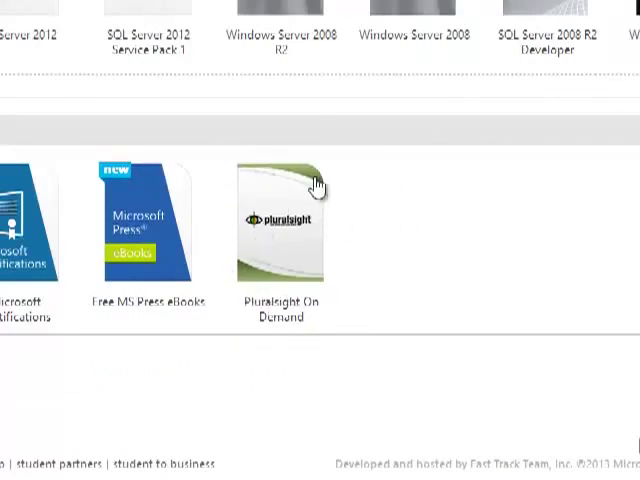
{"action": "mouse_move", "coordinate": [302, 298]}
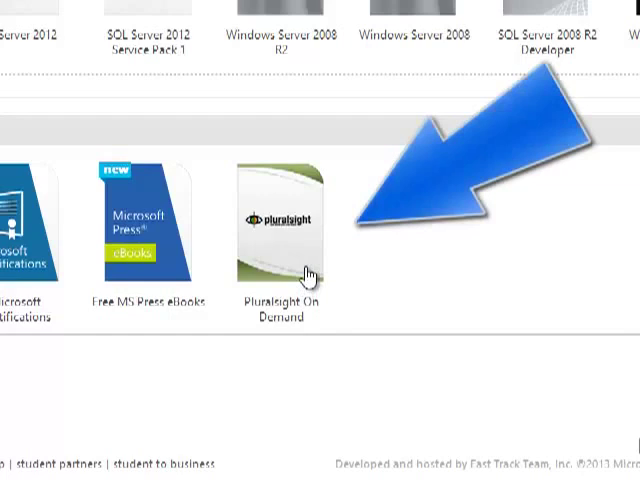
{"action": "mouse_move", "coordinate": [472, 246]}
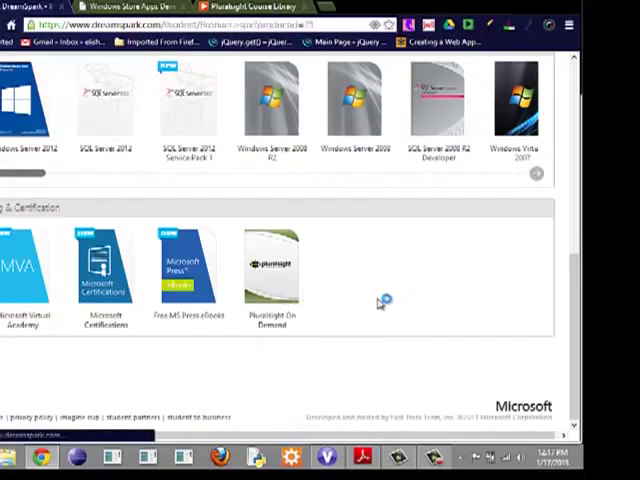
Step: Generate a Pluralsight product key with Get Key and review the redemption instructions below it
{"action": "left_click", "coordinate": [280, 264]}
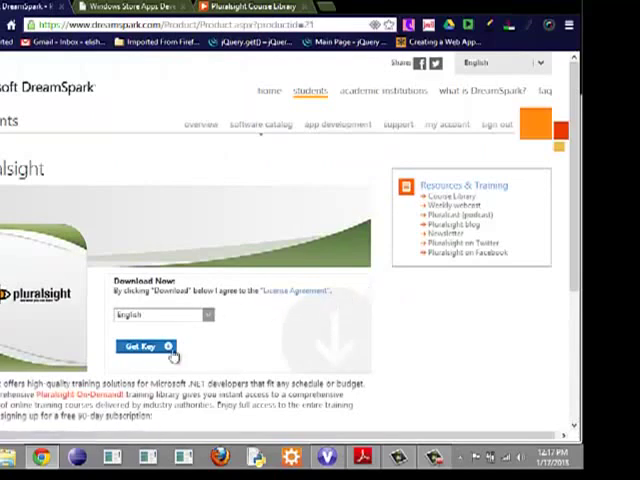
{"action": "scroll", "scroll_direction": "down", "scroll_amount": 3}
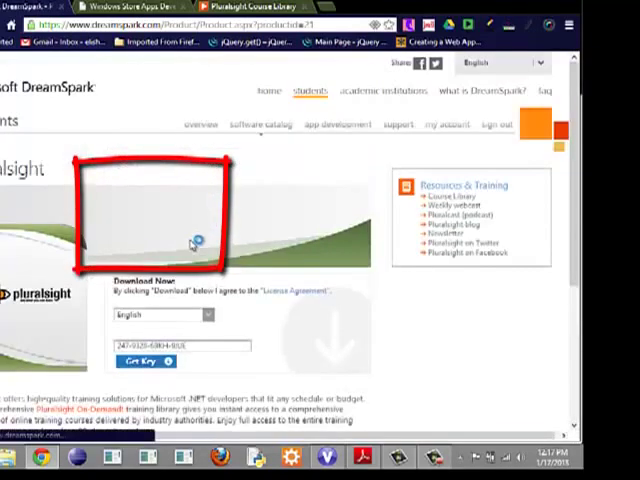
{"action": "scroll", "scroll_direction": "down", "scroll_amount": 3}
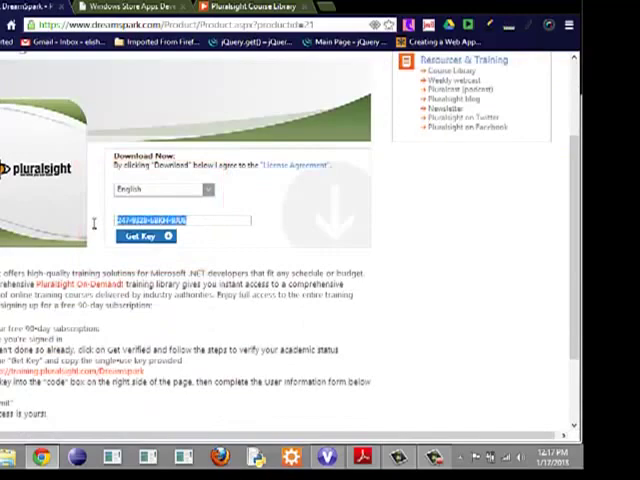
{"action": "scroll", "scroll_direction": "down", "scroll_amount": 3}
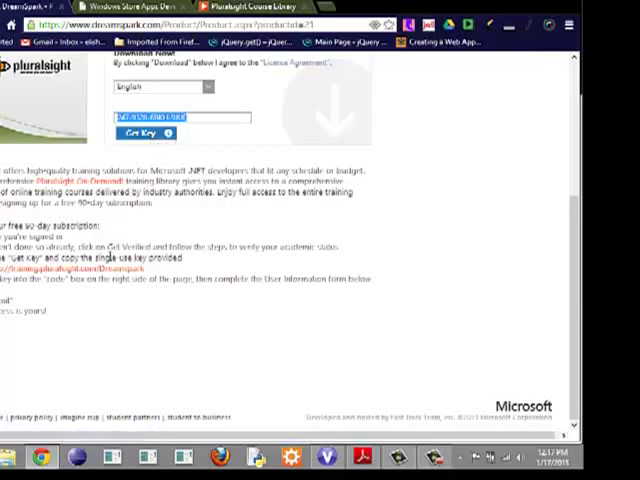
Step: Follow the signup link to Pluralsight's subscription activation page with its code field
{"action": "left_click", "coordinate": [138, 132]}
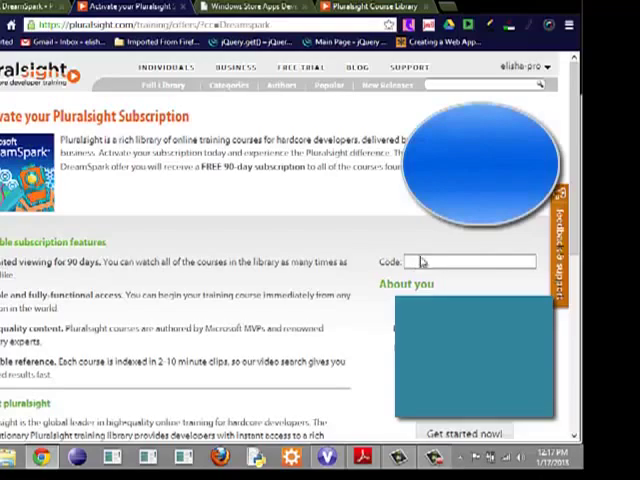
{"action": "scroll", "scroll_direction": "down", "scroll_amount": 3}
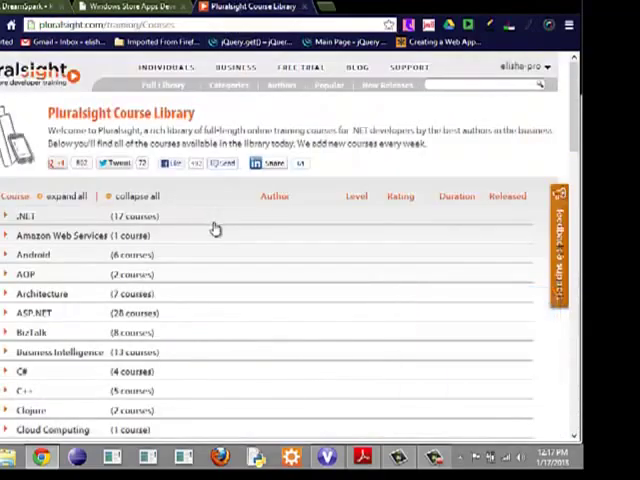
{"action": "mouse_move", "coordinate": [278, 256]}
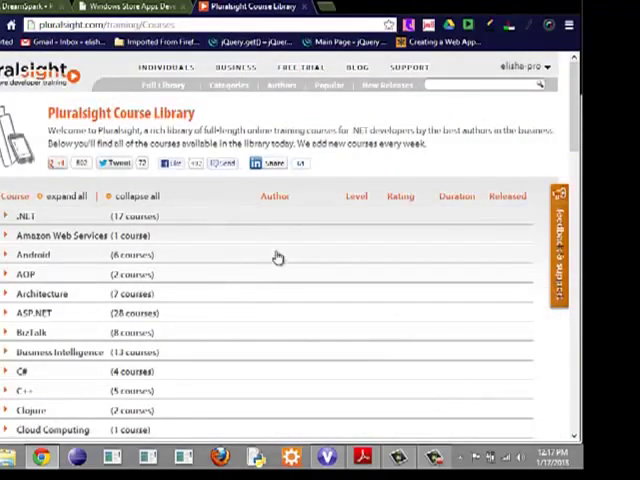
{"action": "mouse_move", "coordinate": [64, 216]}
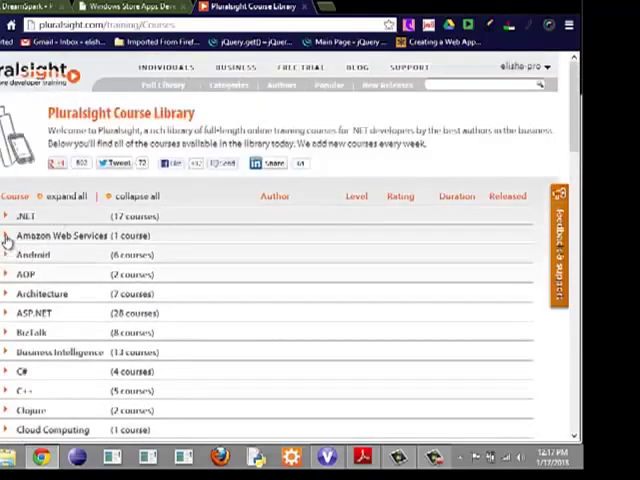
Step: Scroll through the Pluralsight Course Library categories now available
{"action": "scroll", "scroll_direction": "down", "scroll_amount": 3}
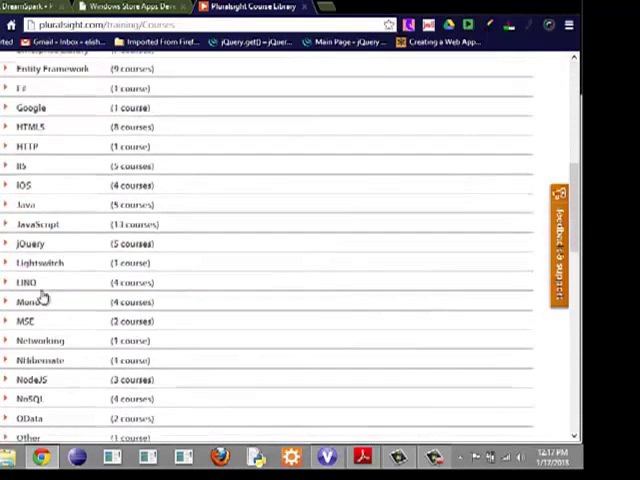
{"action": "scroll", "scroll_direction": "down", "scroll_amount": 3}
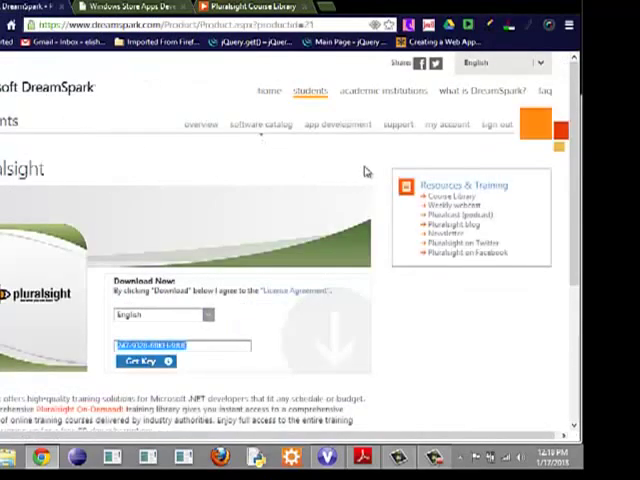
{"action": "mouse_move", "coordinate": [158, 88]}
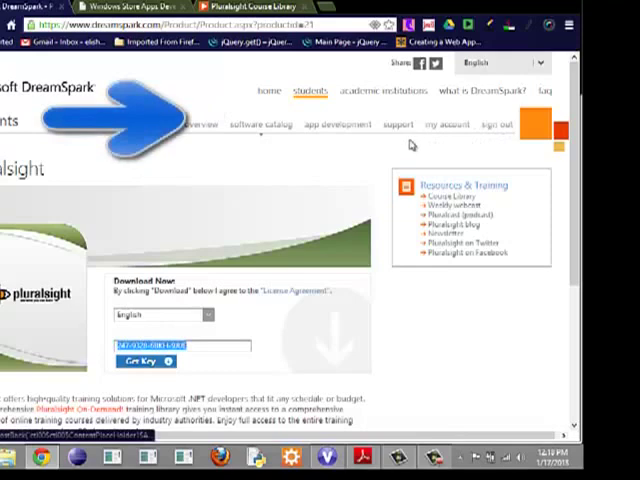
{"action": "mouse_move", "coordinate": [312, 144]}
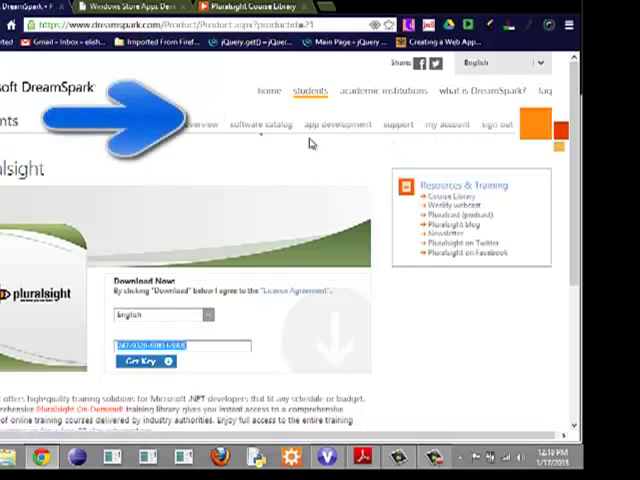
{"action": "mouse_move", "coordinate": [392, 200]}
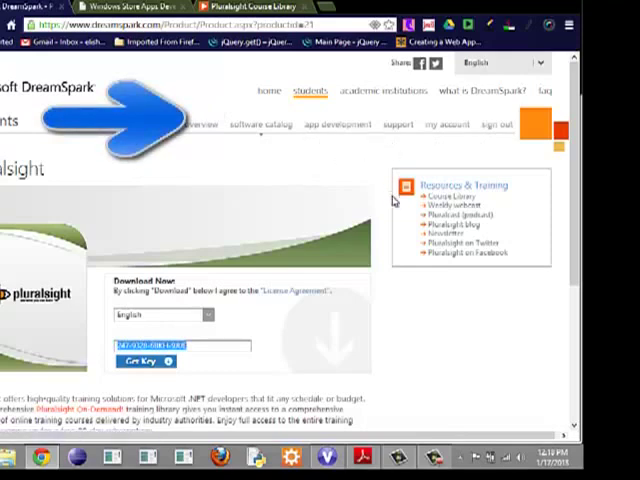
Step: Review the DreamSpark registration code and its redemption steps on the Pluralsight On Demand page
{"action": "scroll", "scroll_direction": "down", "scroll_amount": 3}
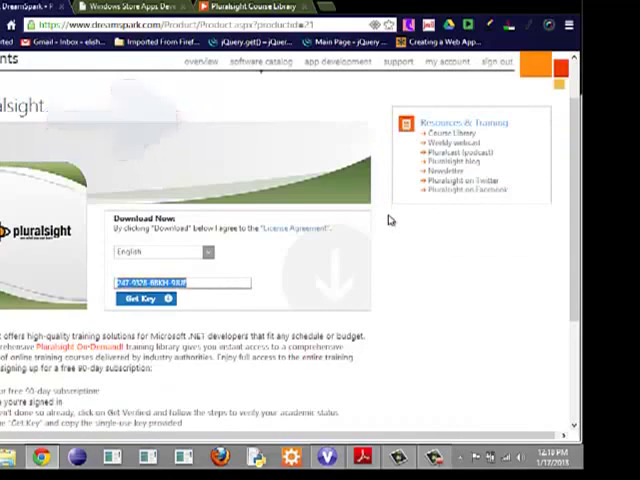
{"action": "scroll", "scroll_direction": "down", "scroll_amount": 3}
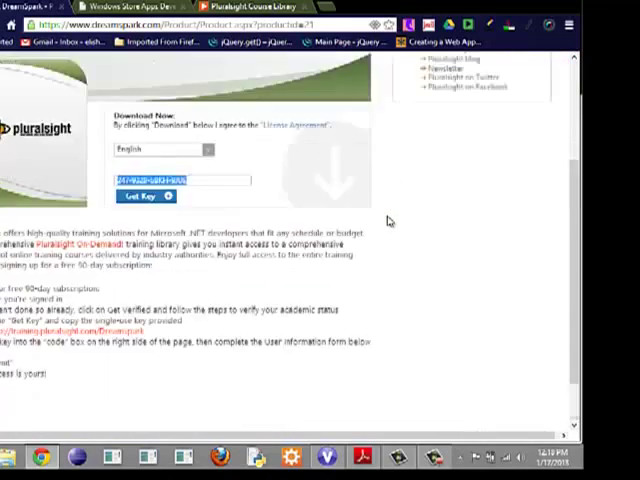
{"action": "scroll", "scroll_direction": "up", "scroll_amount": 3}
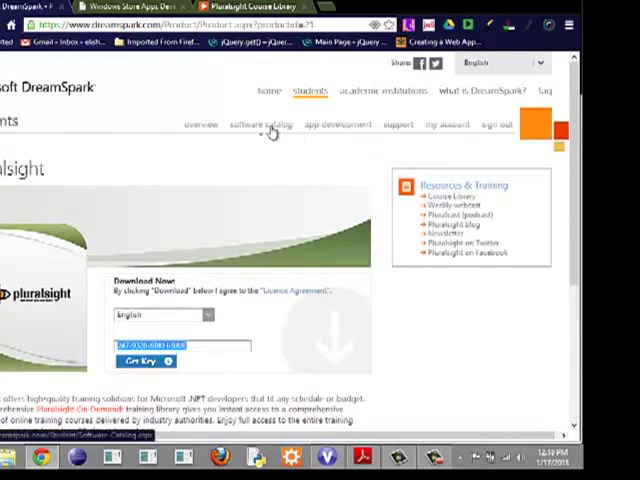
{"action": "scroll", "scroll_direction": "down", "scroll_amount": 3}
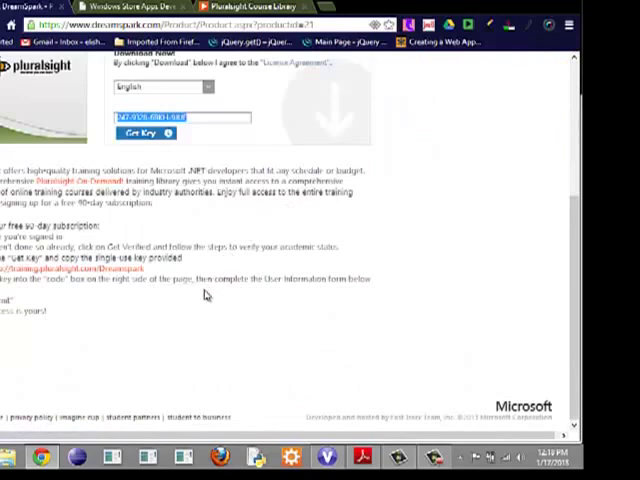
{"action": "scroll", "scroll_direction": "up", "scroll_amount": 3}
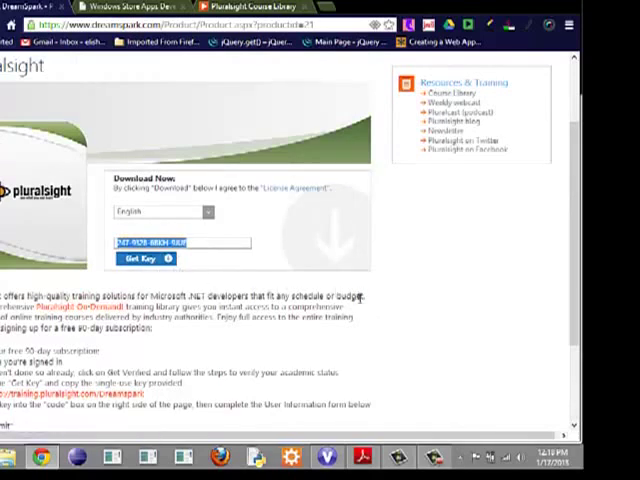
{"action": "mouse_move", "coordinate": [448, 314]}
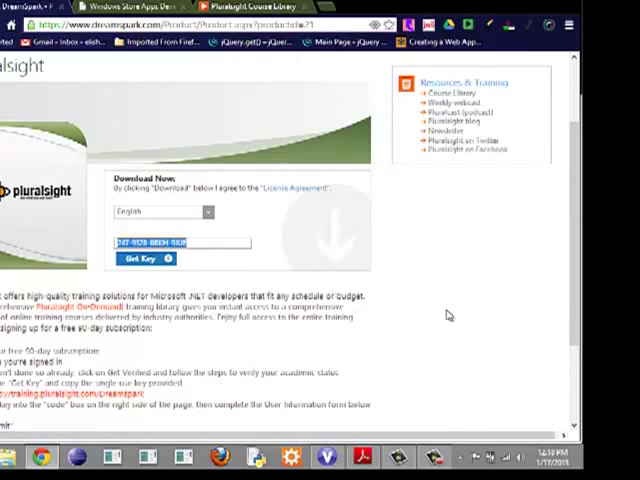
{"action": "mouse_move", "coordinate": [444, 312]}
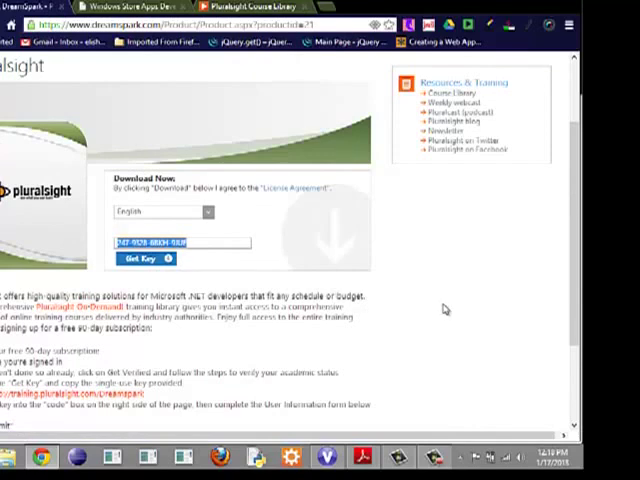